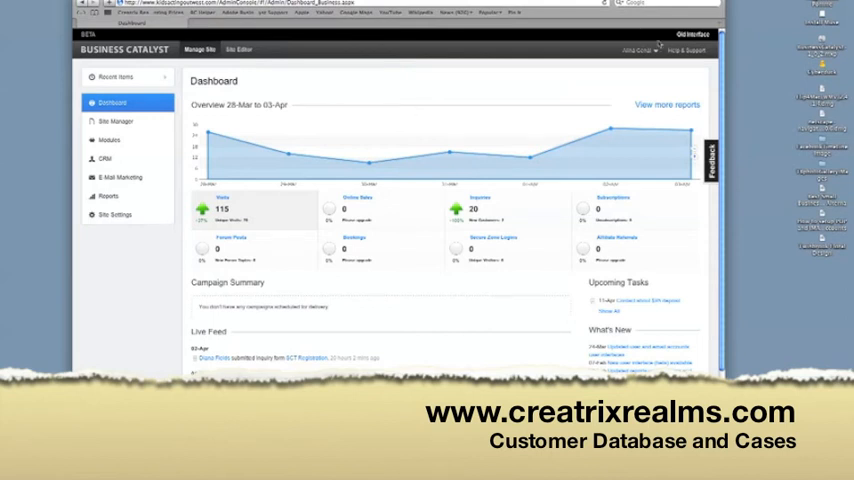
pyautogui.moveTo(364, 100)
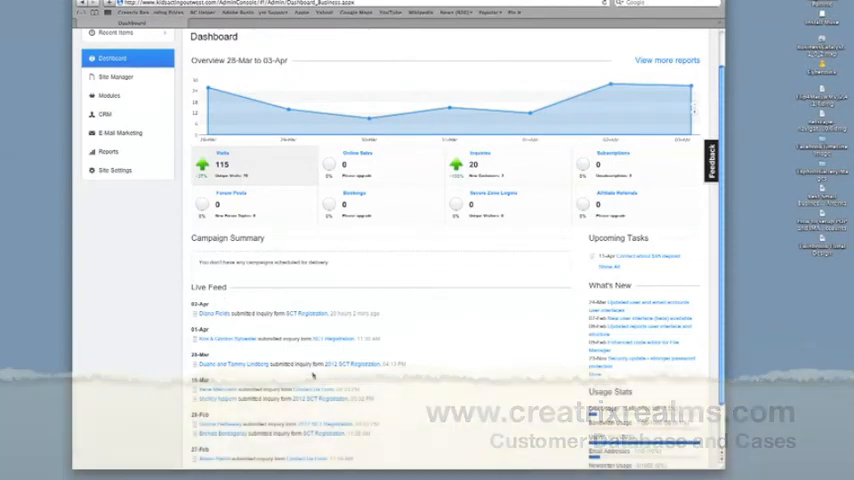
# Go to the CRM section's Cases list in the left sidebar.
pyautogui.scroll(-3)
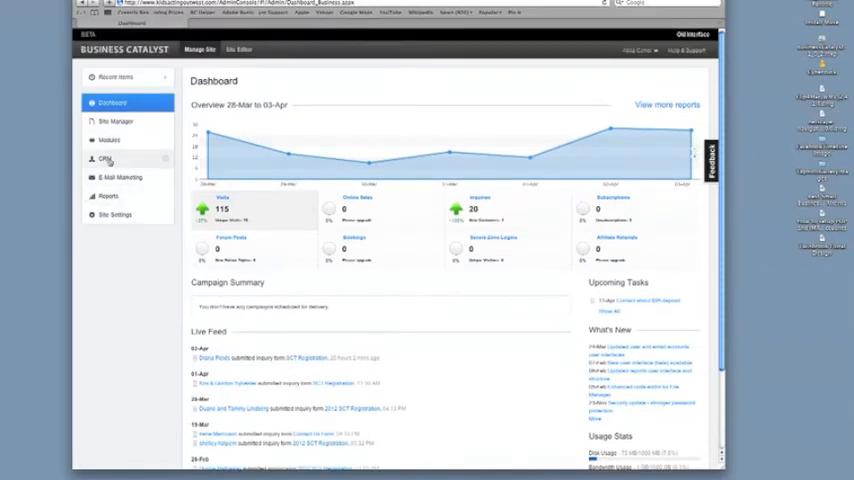
pyautogui.click(104, 158)
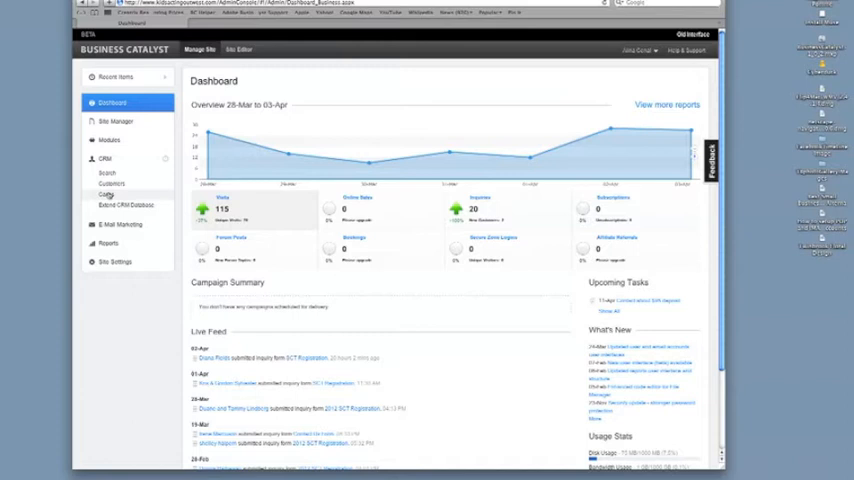
pyautogui.click(106, 194)
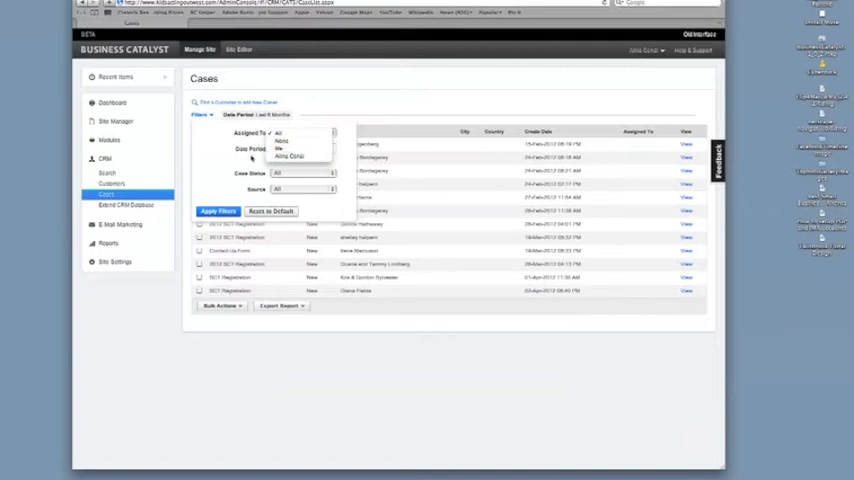
# Set the case filters: Assigned To, last-six-months period, Case Status, and the web-form Source.
pyautogui.click(304, 148)
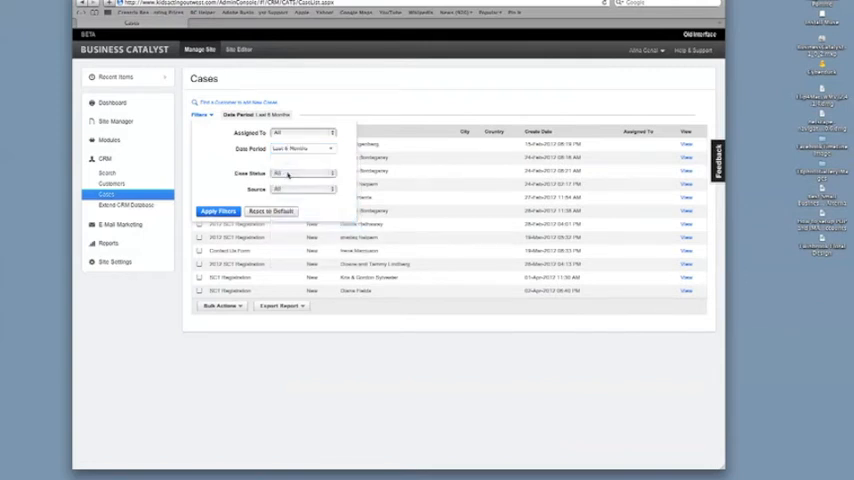
pyautogui.click(304, 172)
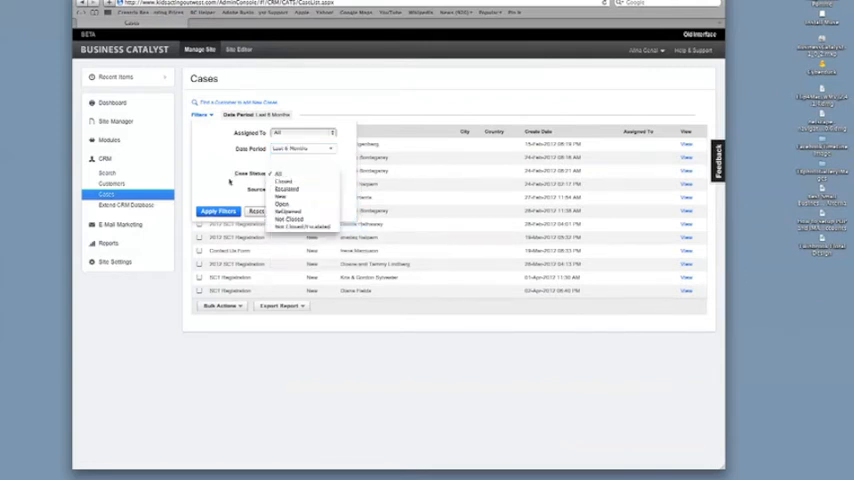
pyautogui.click(300, 188)
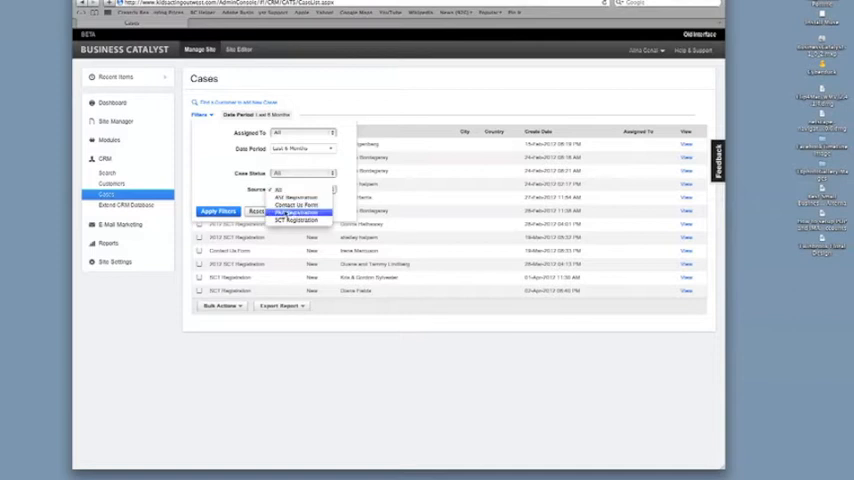
pyautogui.click(218, 212)
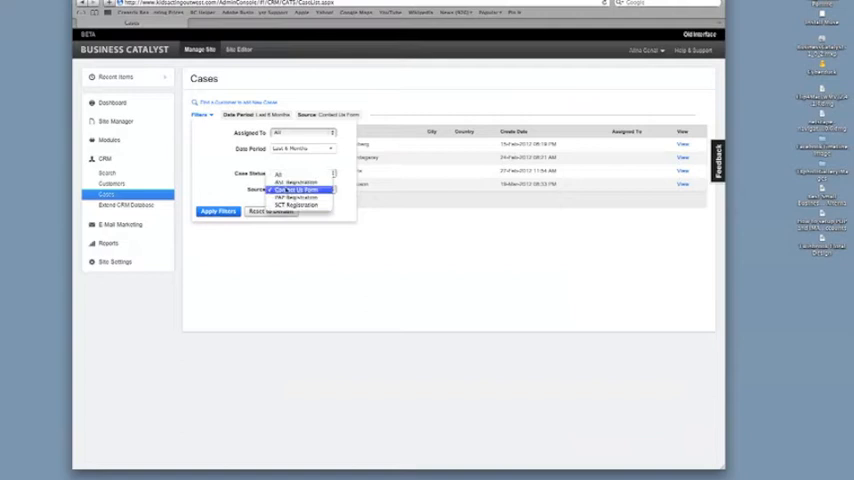
pyautogui.click(218, 212)
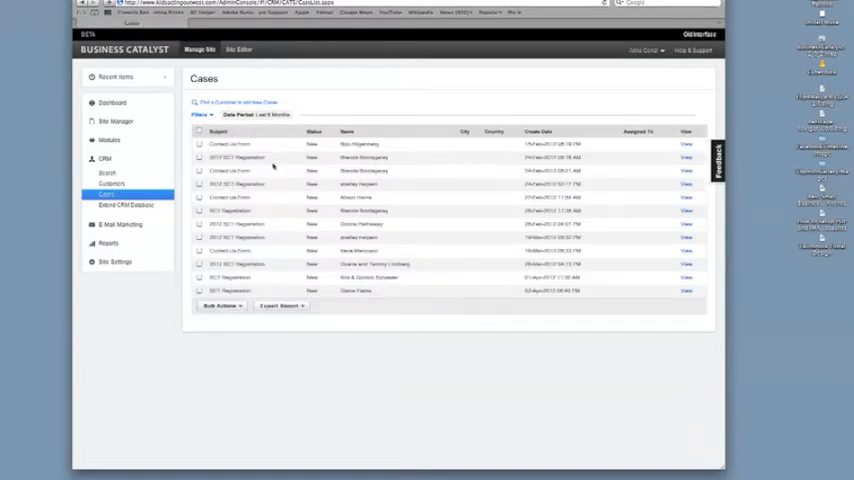
pyautogui.moveTo(352, 160)
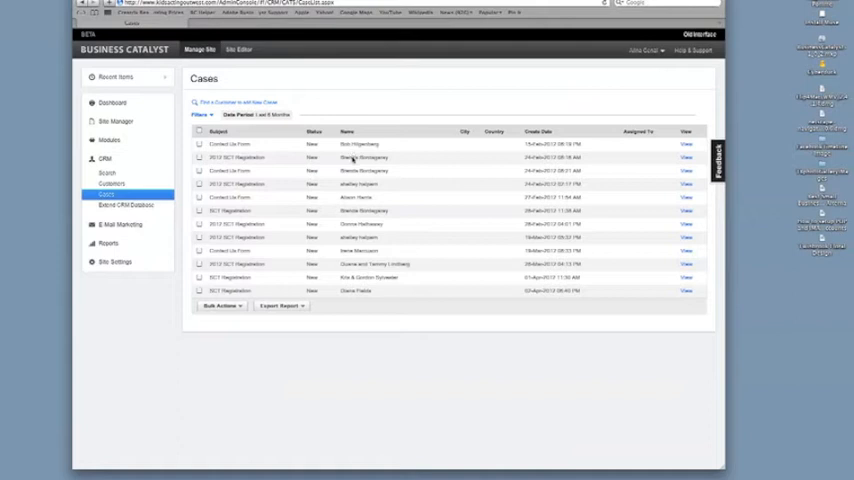
pyautogui.moveTo(276, 160)
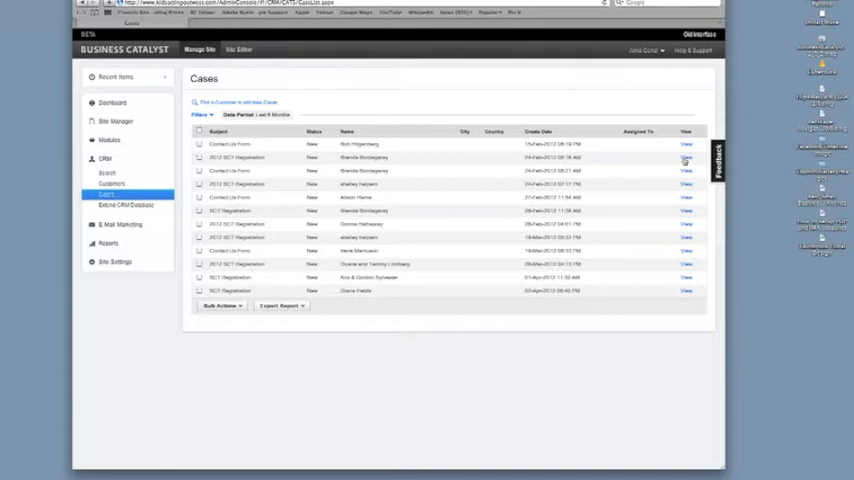
# View the customer's 2012 SCT Registration case from the filtered list.
pyautogui.click(686, 156)
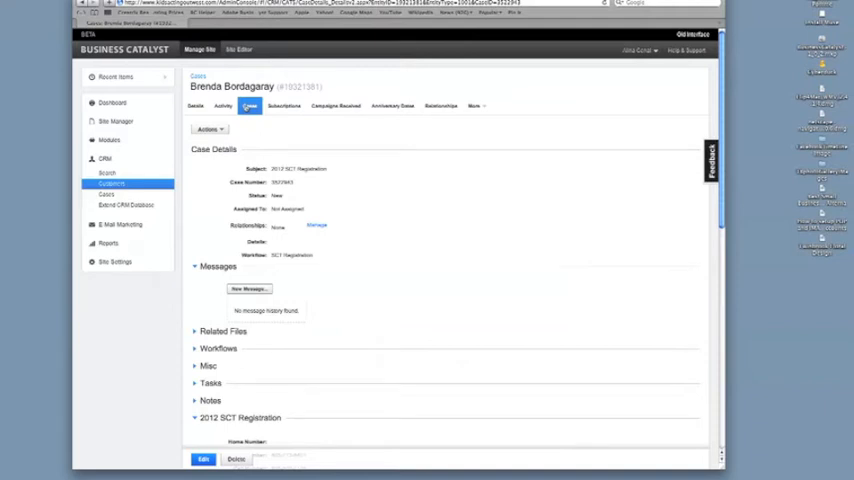
pyautogui.click(250, 106)
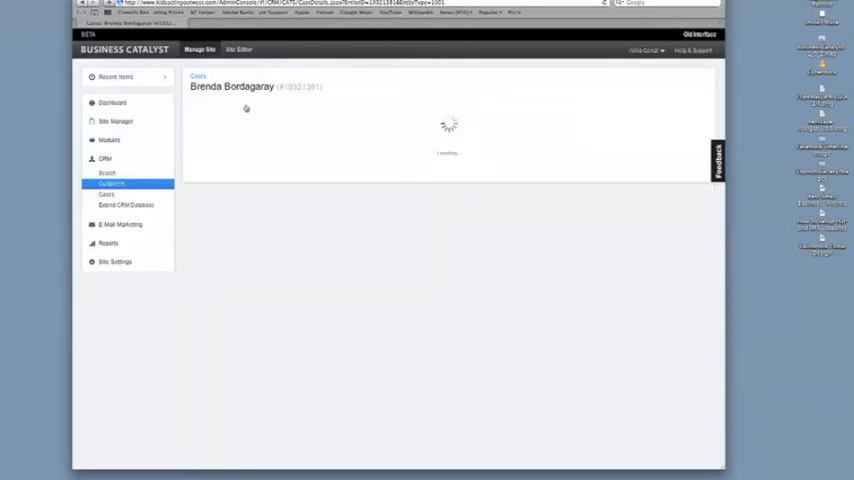
pyautogui.click(248, 106)
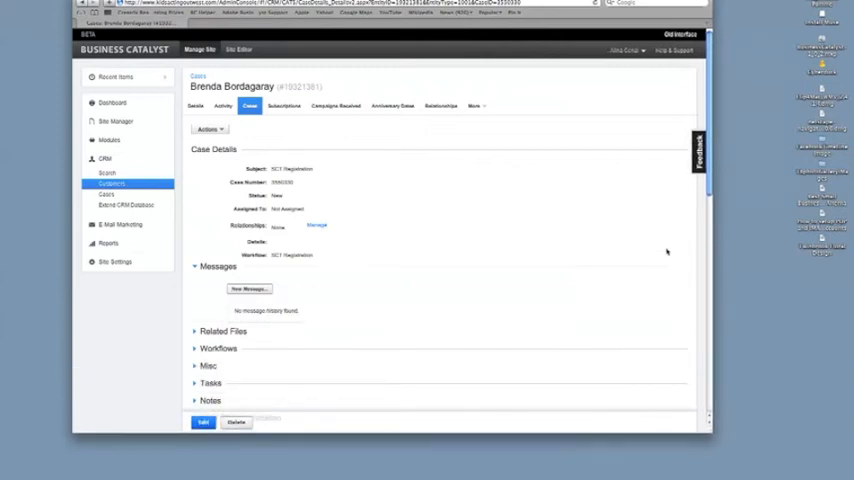
pyautogui.moveTo(616, 172)
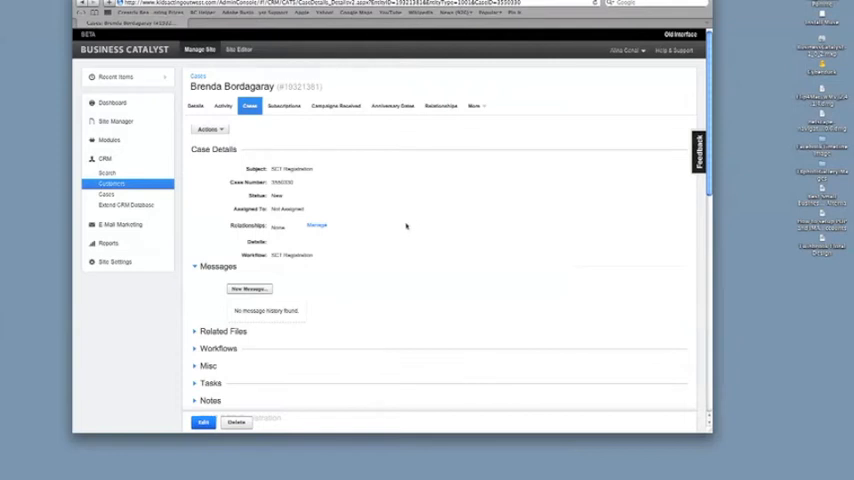
pyautogui.moveTo(388, 192)
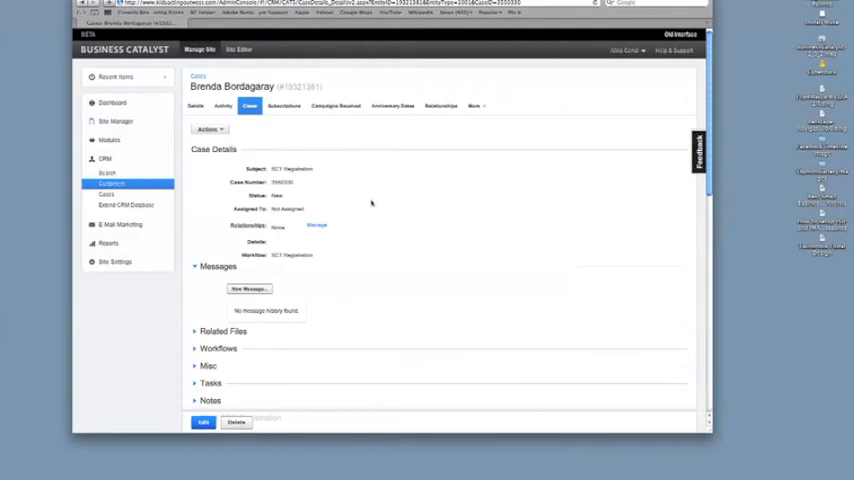
pyautogui.moveTo(348, 262)
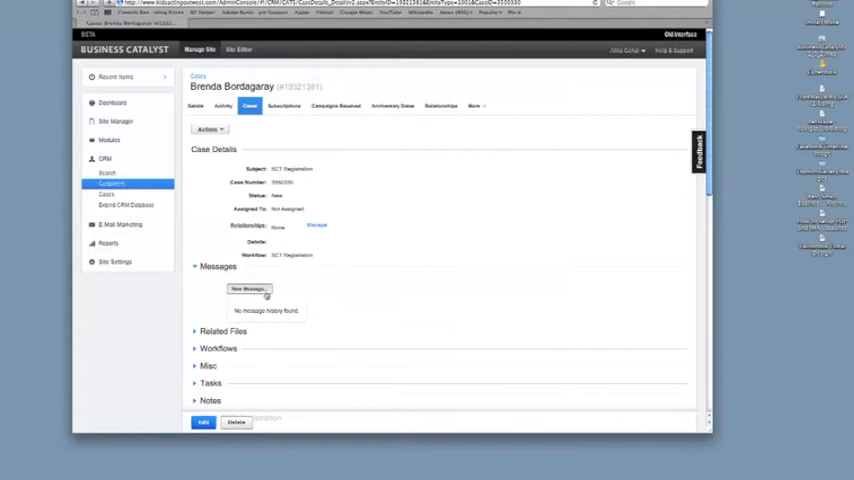
pyautogui.click(248, 288)
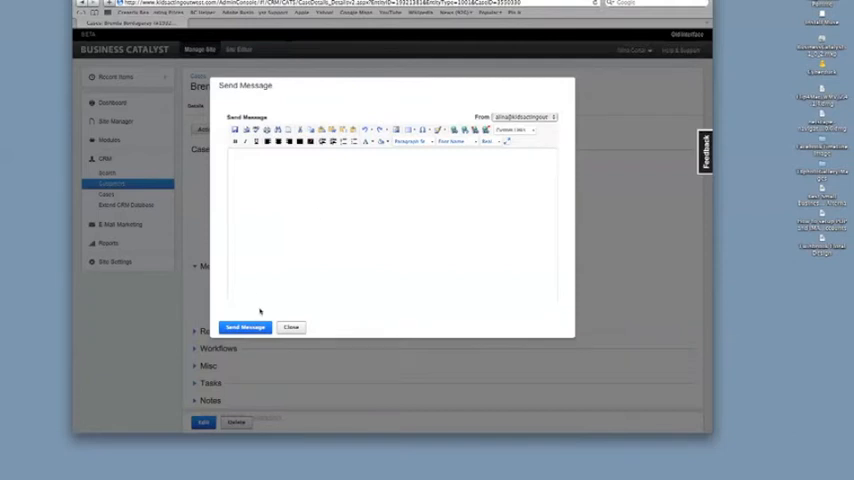
pyautogui.moveTo(296, 332)
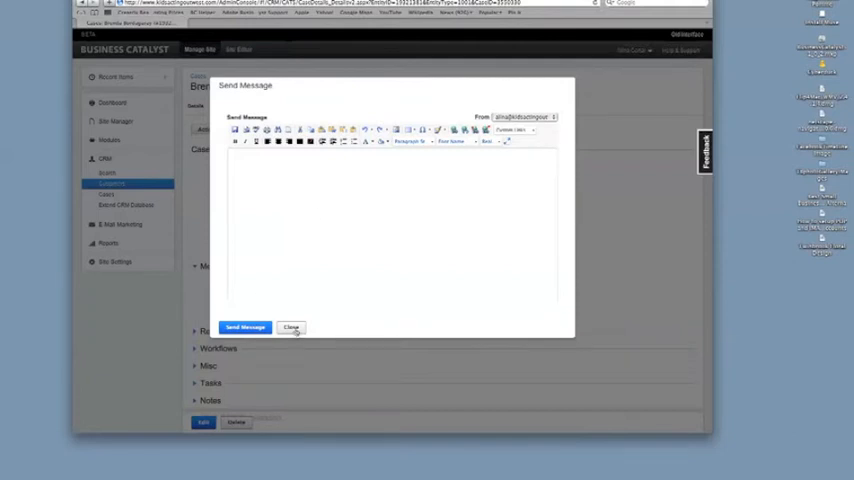
pyautogui.click(292, 328)
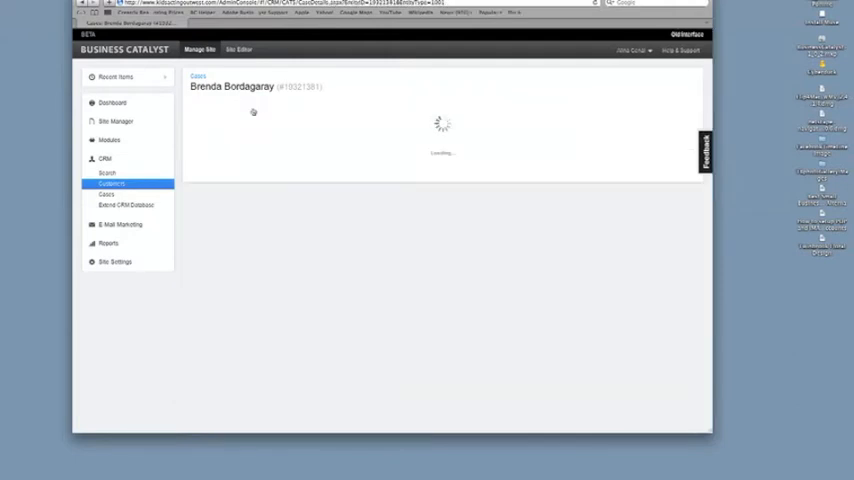
# Start a new case, choose a status, then cancel back to the customer's details.
pyautogui.click(248, 106)
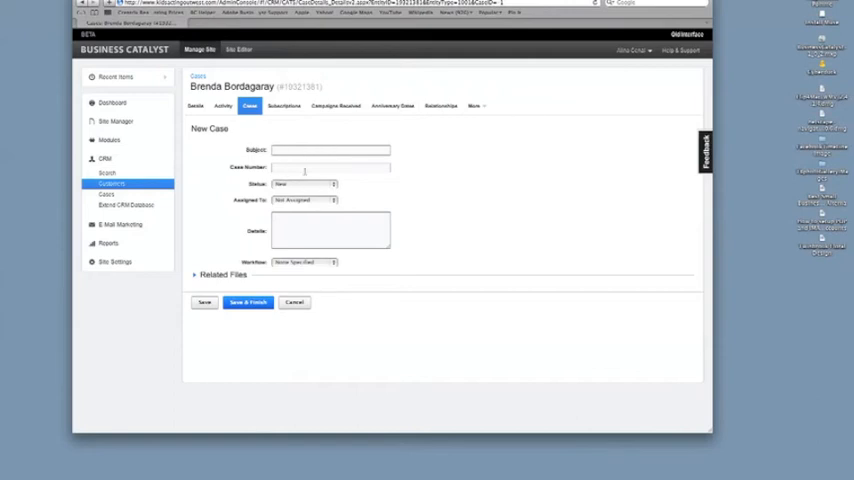
pyautogui.click(304, 184)
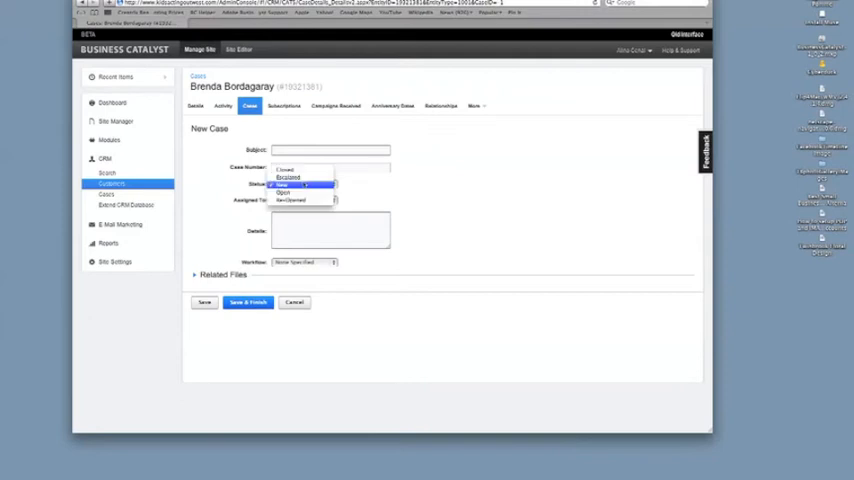
pyautogui.click(304, 186)
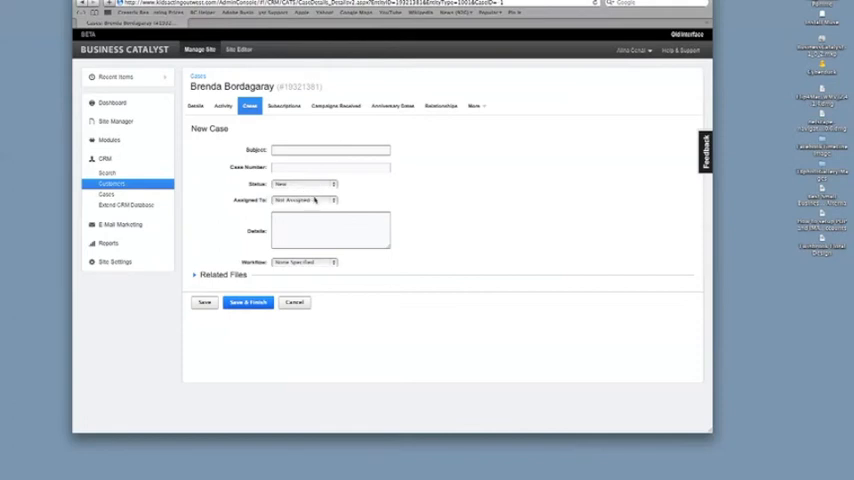
pyautogui.moveTo(316, 200)
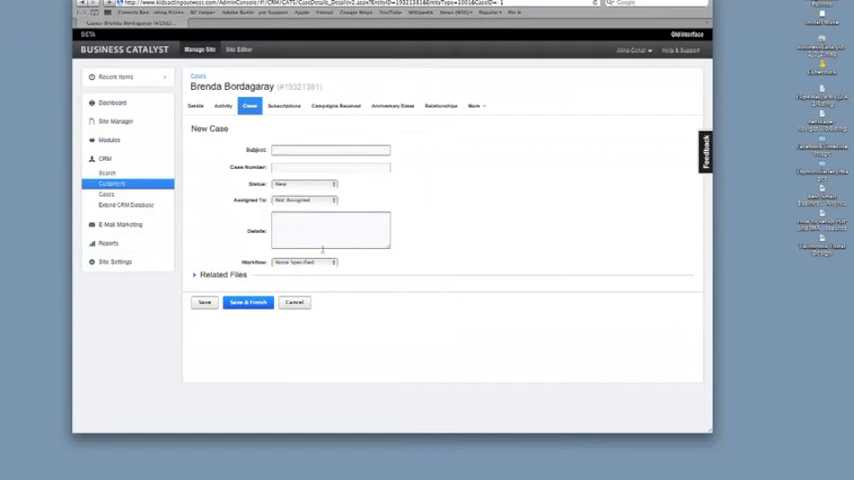
pyautogui.click(304, 262)
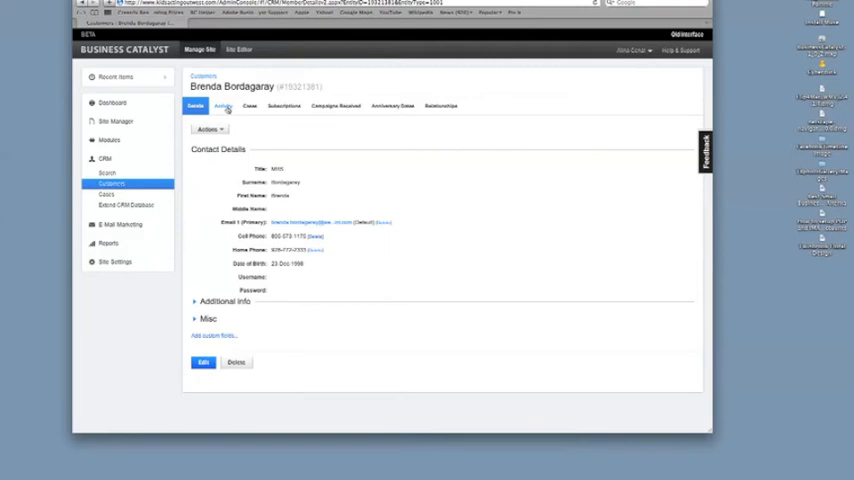
# Start a new task from the customer's Activity tab.
pyautogui.click(224, 104)
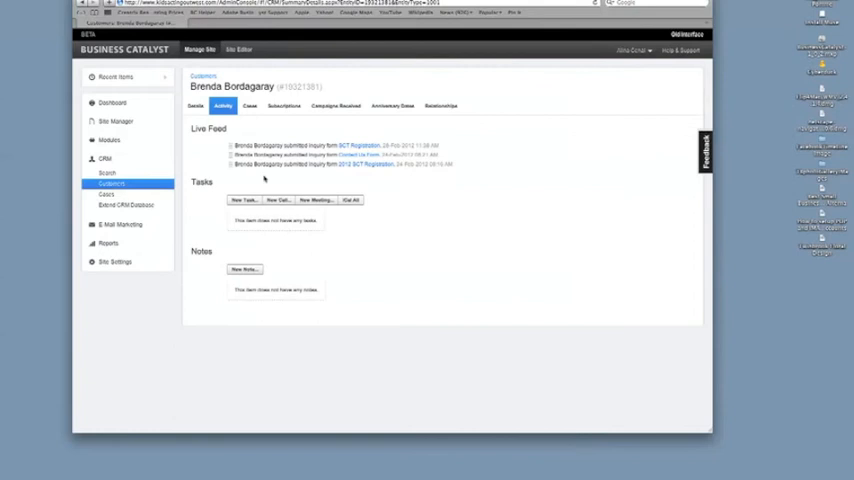
pyautogui.moveTo(252, 202)
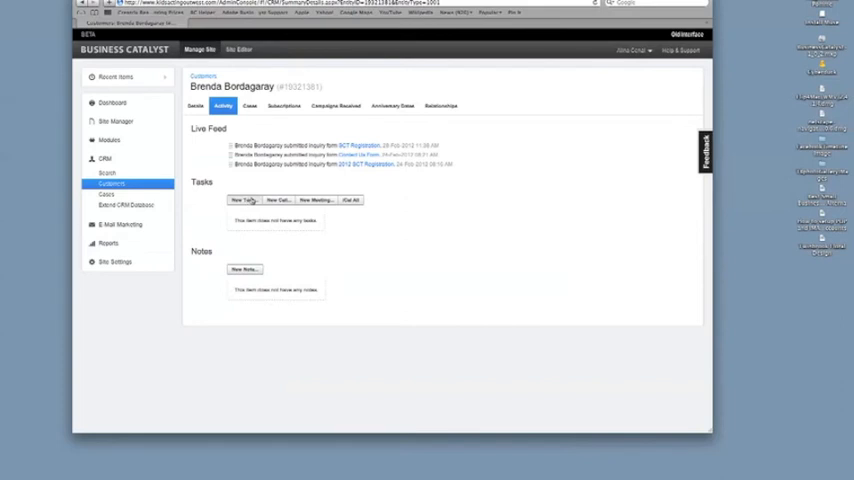
pyautogui.click(240, 200)
pyautogui.write('Fo')
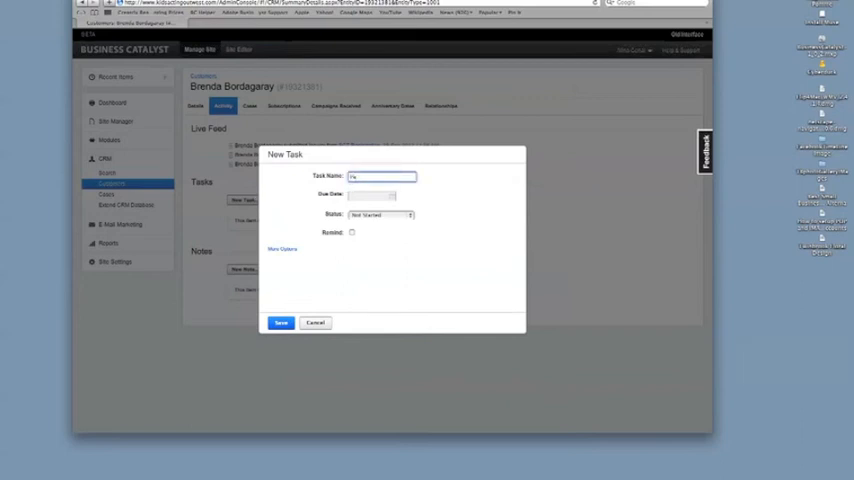
# Save a 'Contact Customer' task with a due date, In Progress status, reminder time and priority.
pyautogui.write('Contact Cu')
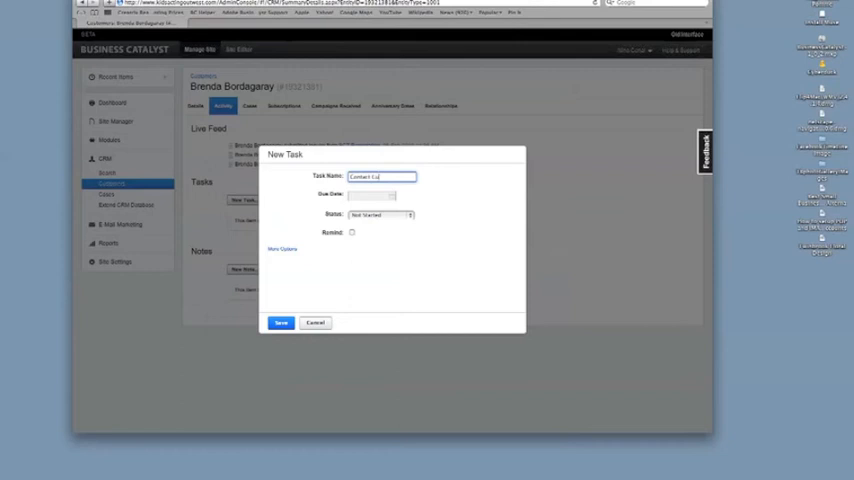
pyautogui.click(372, 194)
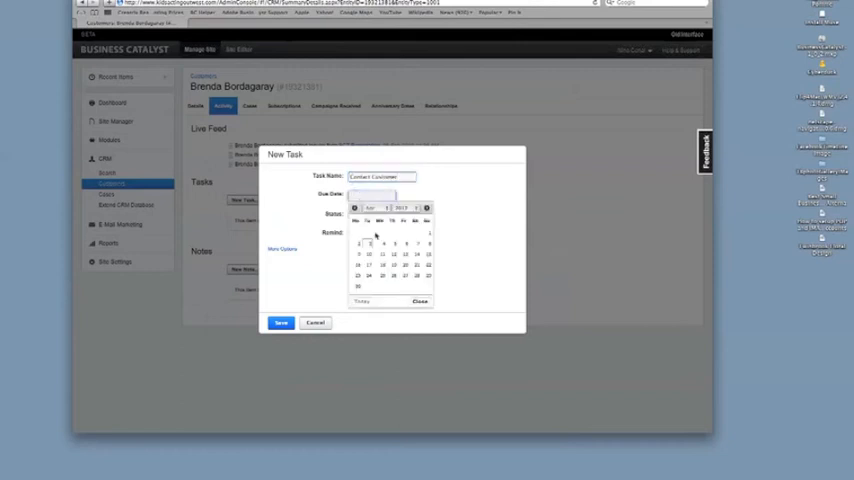
pyautogui.click(378, 214)
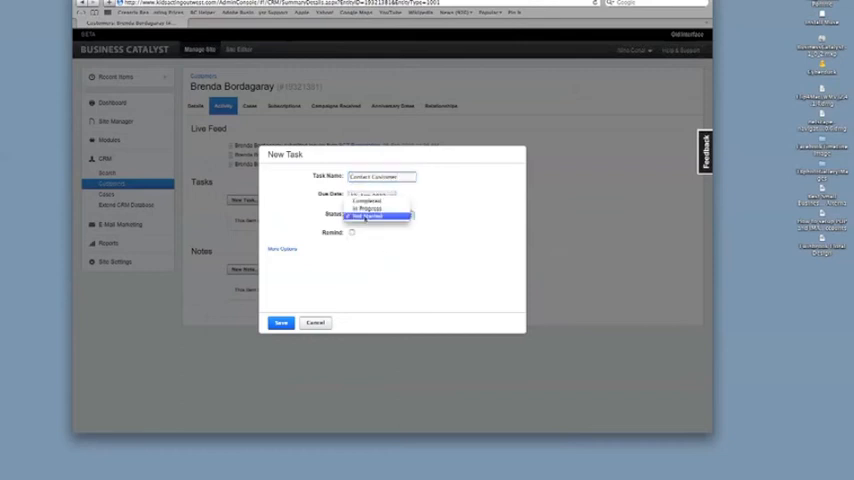
pyautogui.click(368, 208)
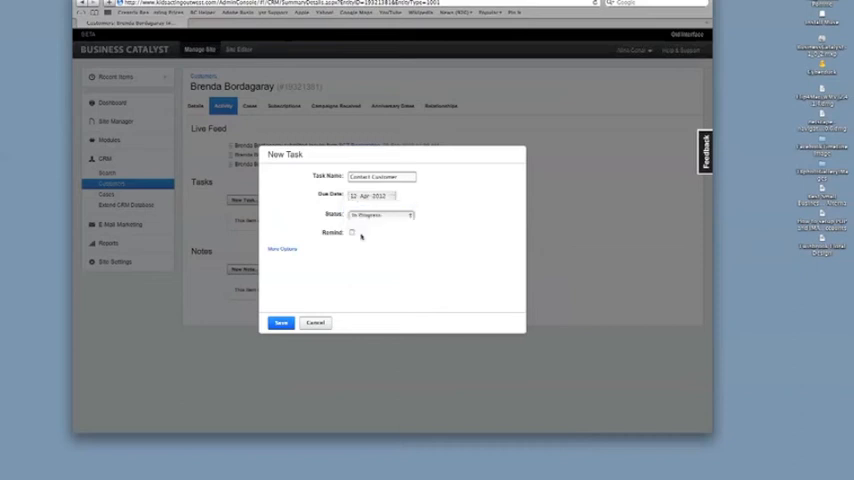
pyautogui.click(352, 232)
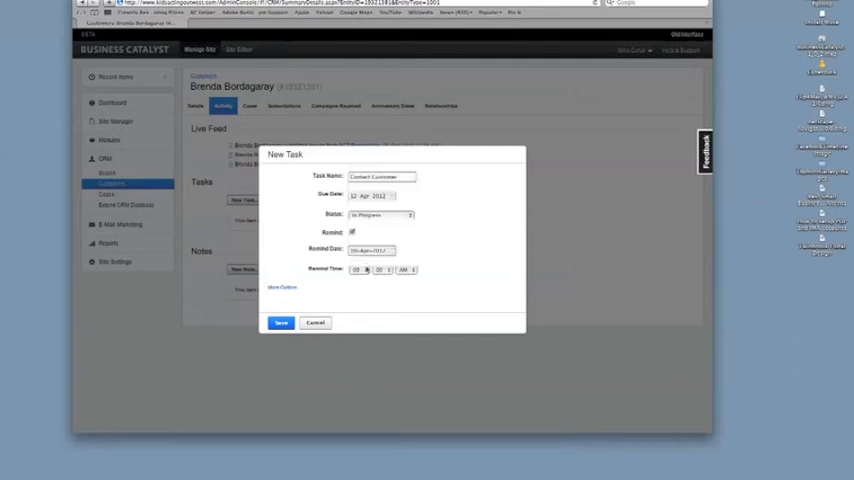
pyautogui.click(284, 288)
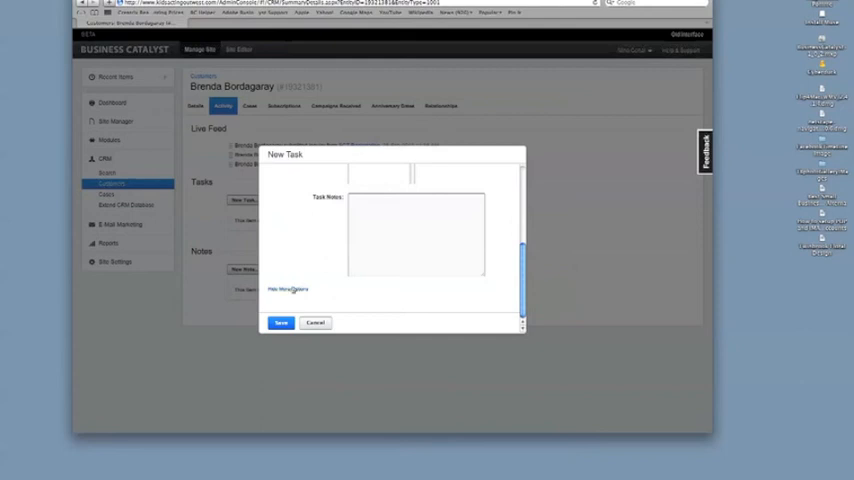
pyautogui.click(288, 288)
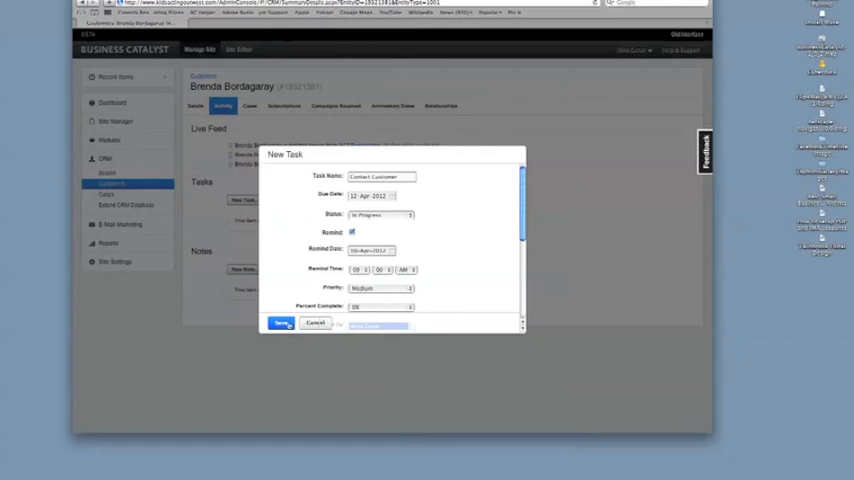
pyautogui.click(282, 324)
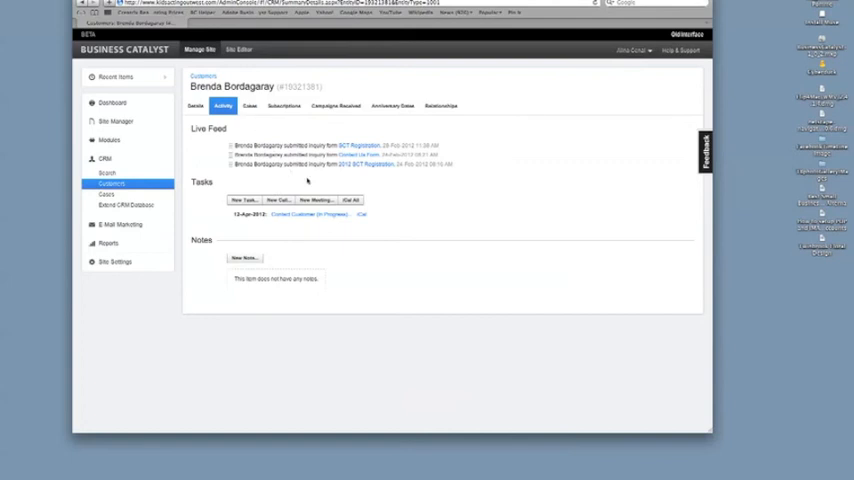
pyautogui.moveTo(306, 184)
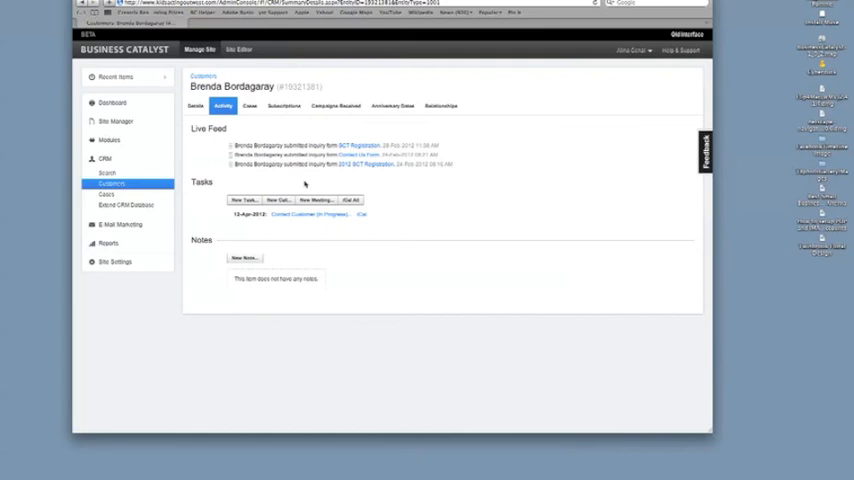
pyautogui.moveTo(282, 200)
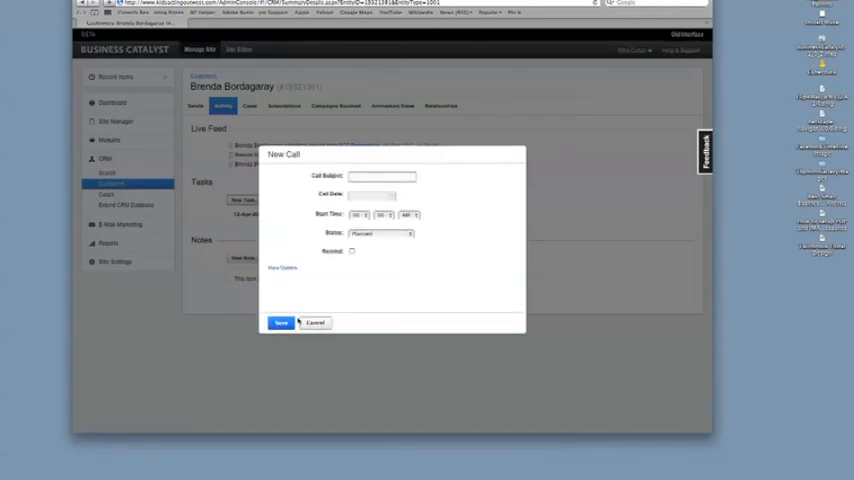
pyautogui.click(316, 322)
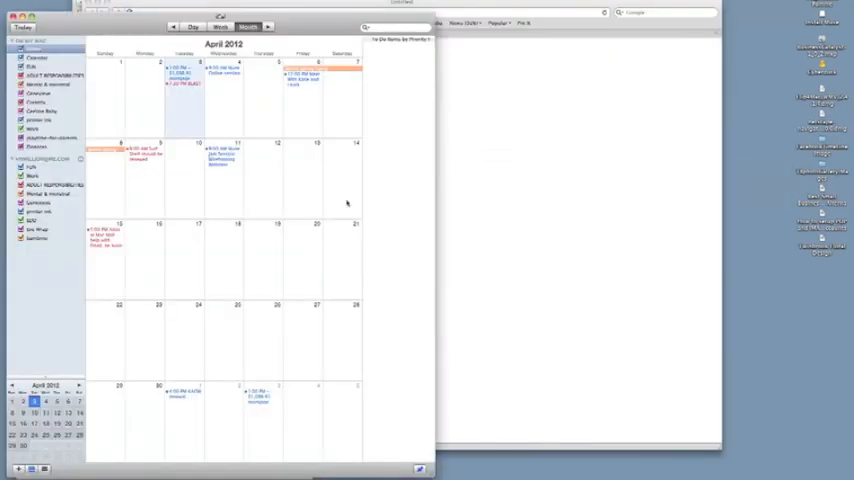
pyautogui.moveTo(296, 218)
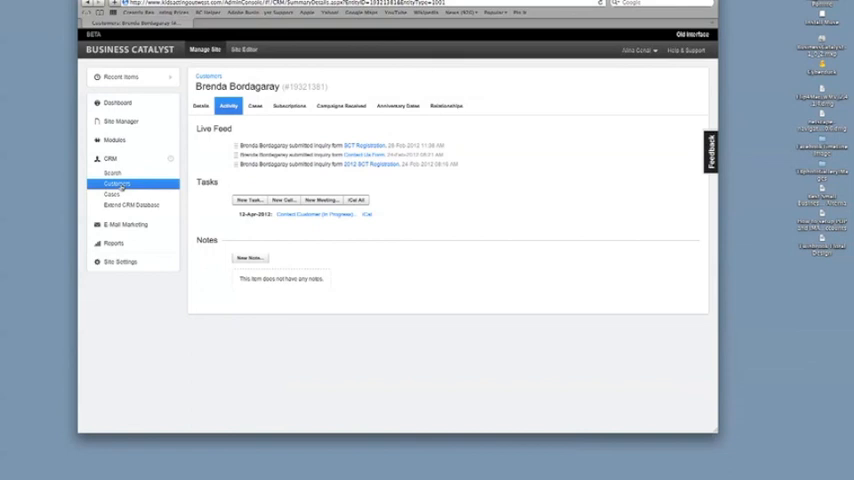
# Return to the CRM Customers list showing all customer records.
pyautogui.click(116, 184)
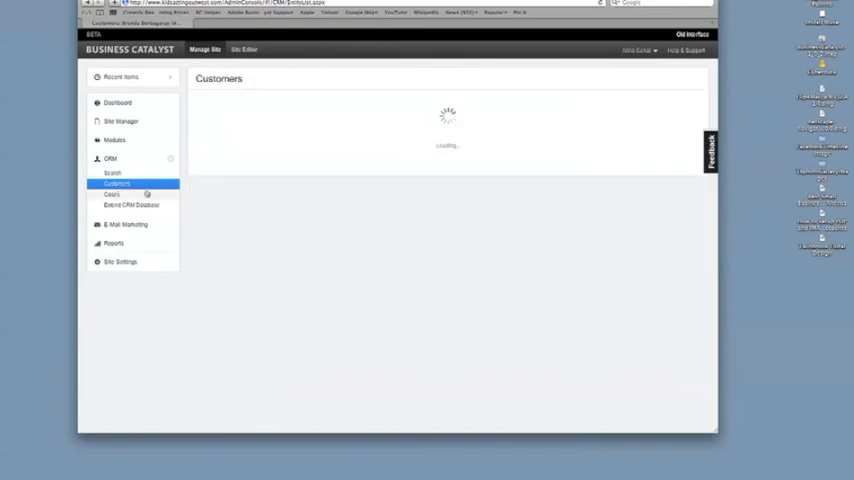
pyautogui.click(116, 184)
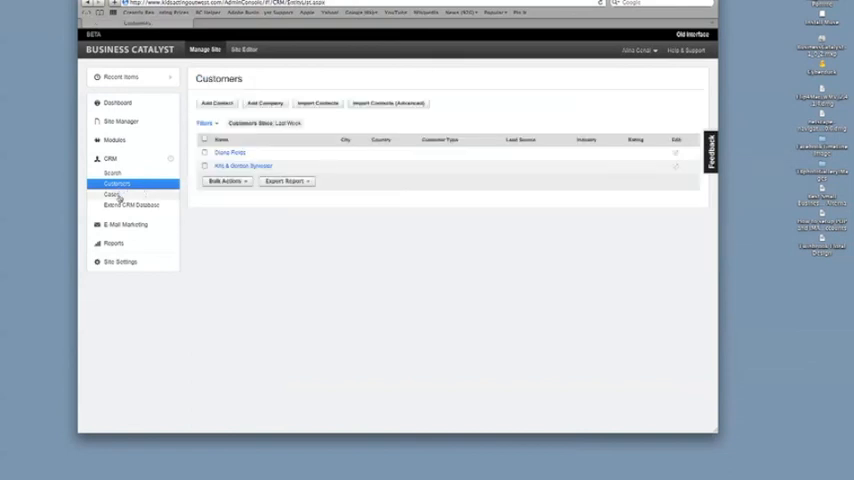